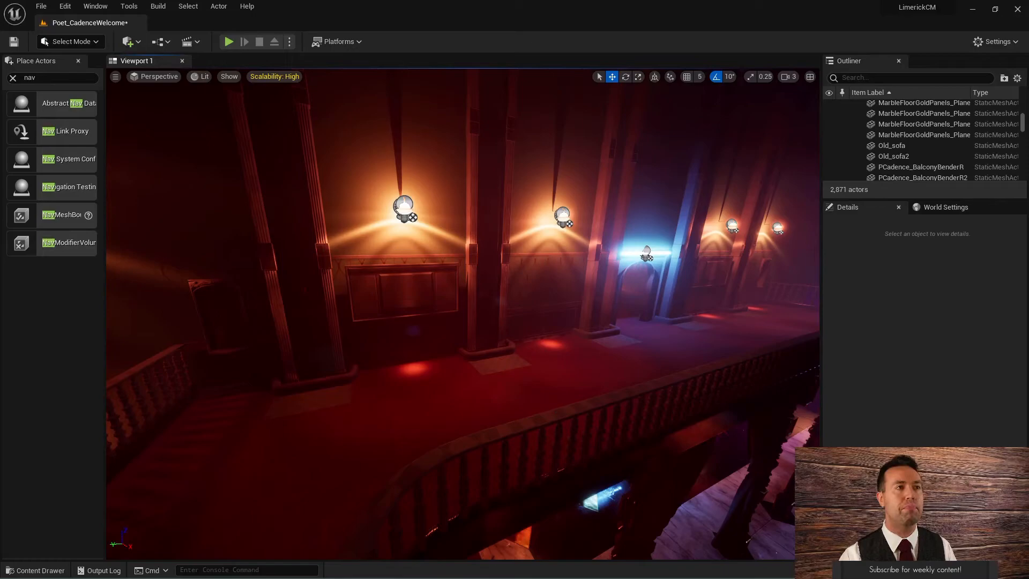
Search Place Actors for 'nav' and drag a Nav Mesh Bounds Volume onto the balcony
drag(459, 262, 538, 380)
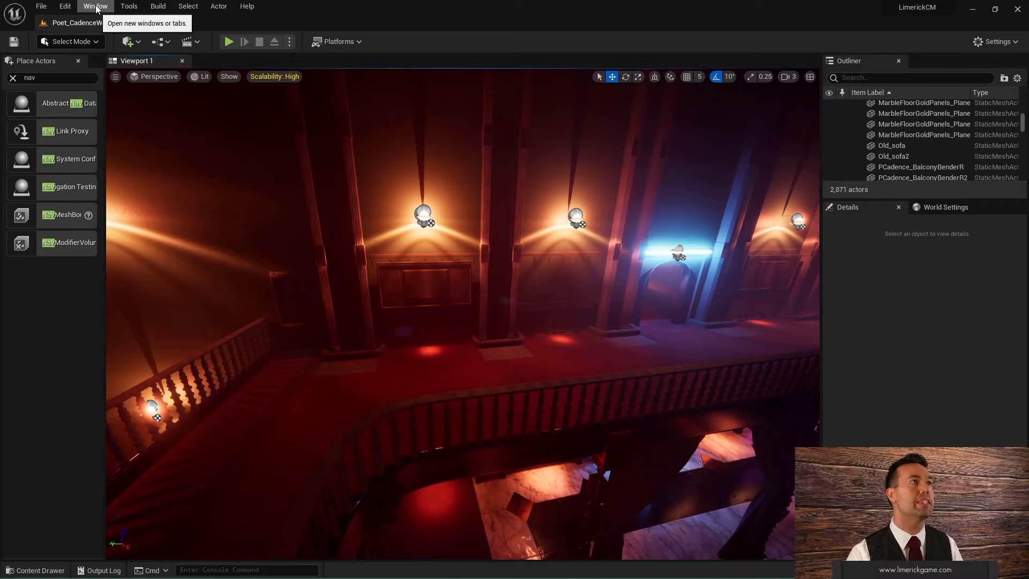
click(96, 6)
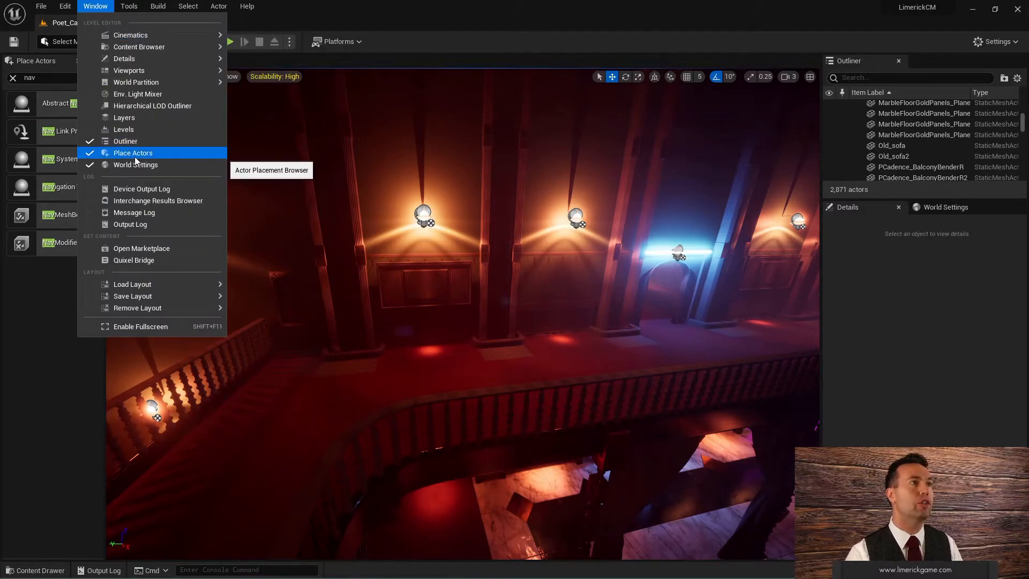
click(133, 152)
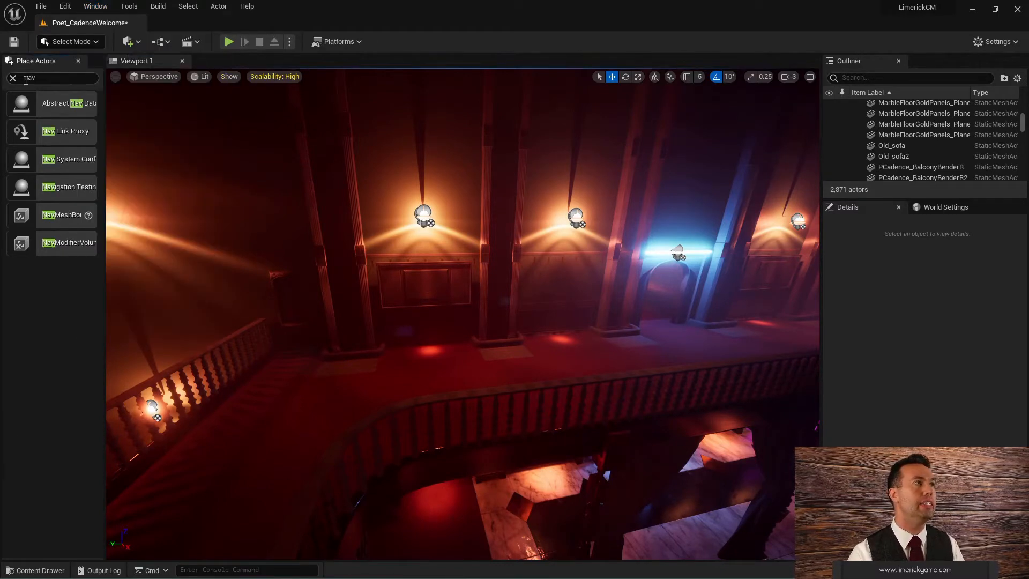
click(11, 78)
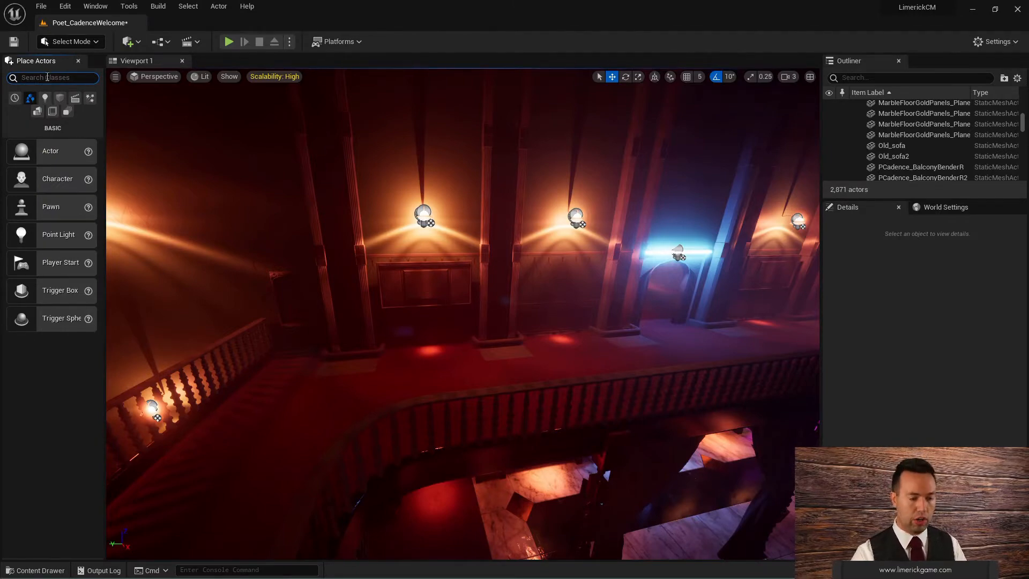
text(nav)
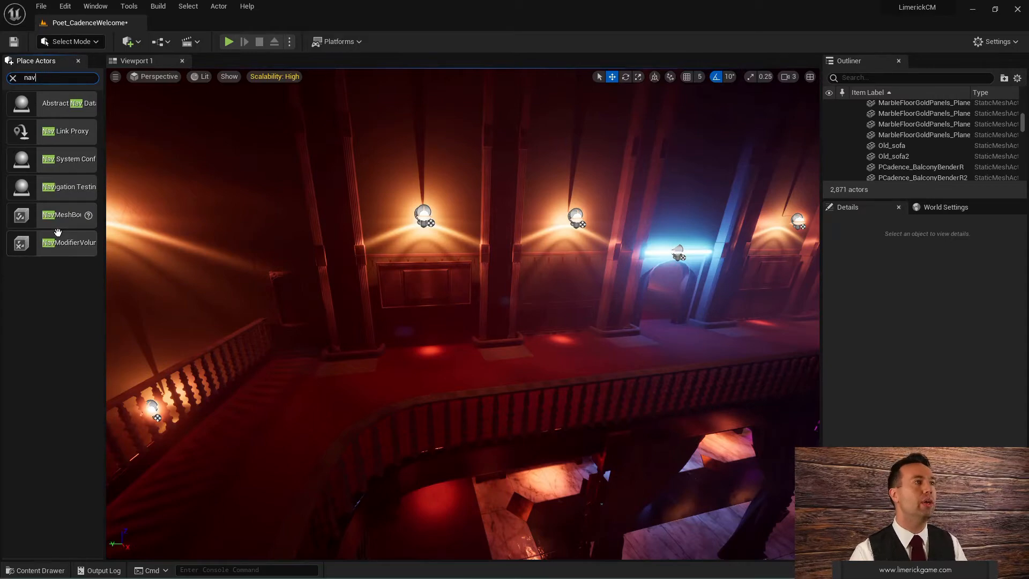
mouse_move(63, 217)
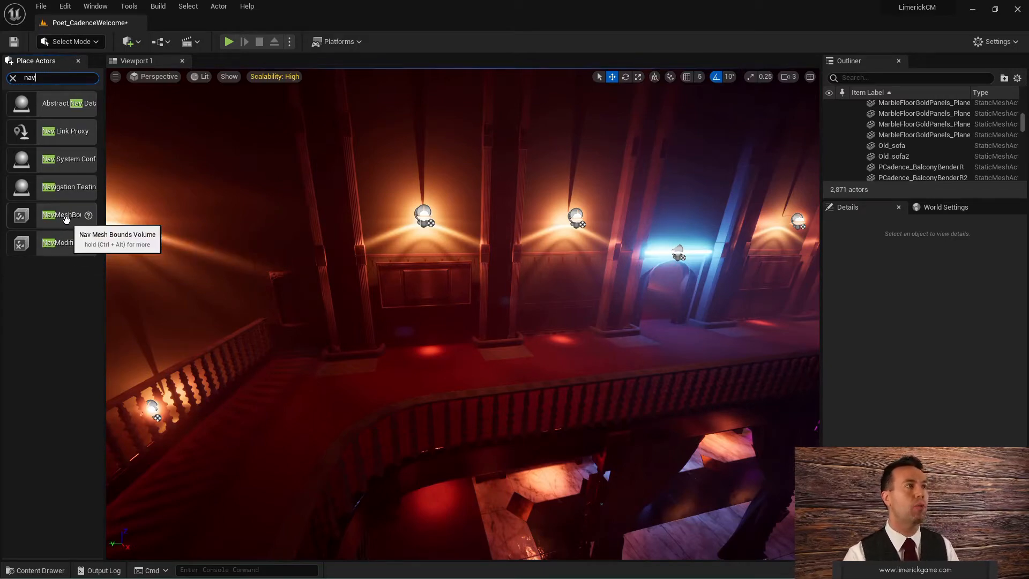
drag(63, 214, 555, 373)
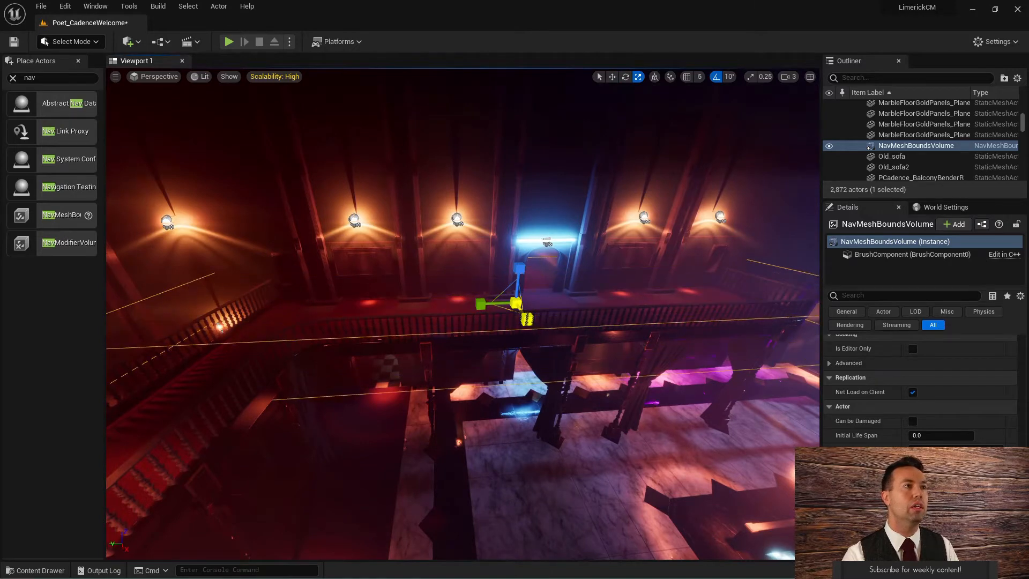
mouse_move(611, 77)
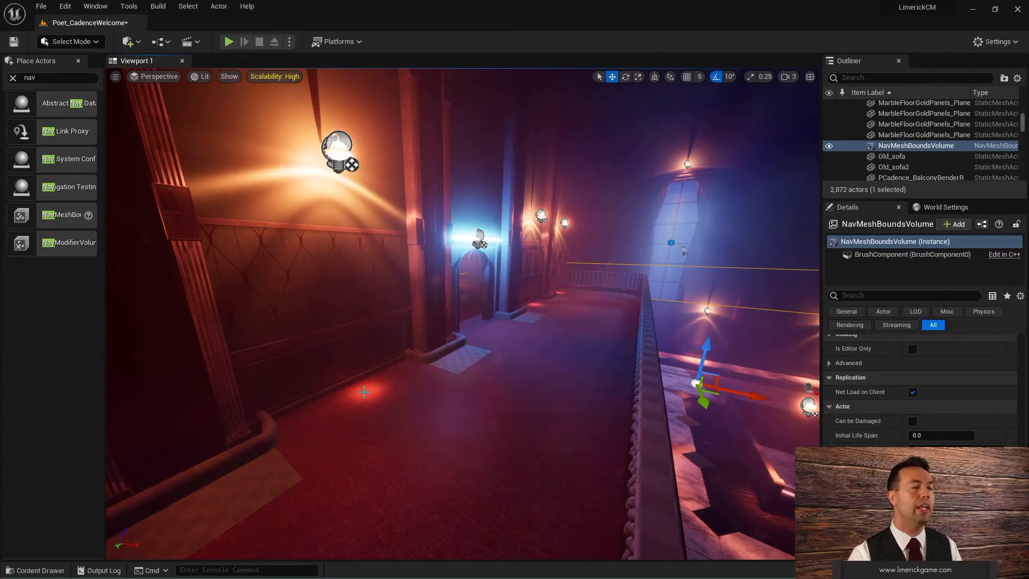
Bring a chair in from the Content Drawer, scale it to 0.4, and settle it on the floor
click(36, 569)
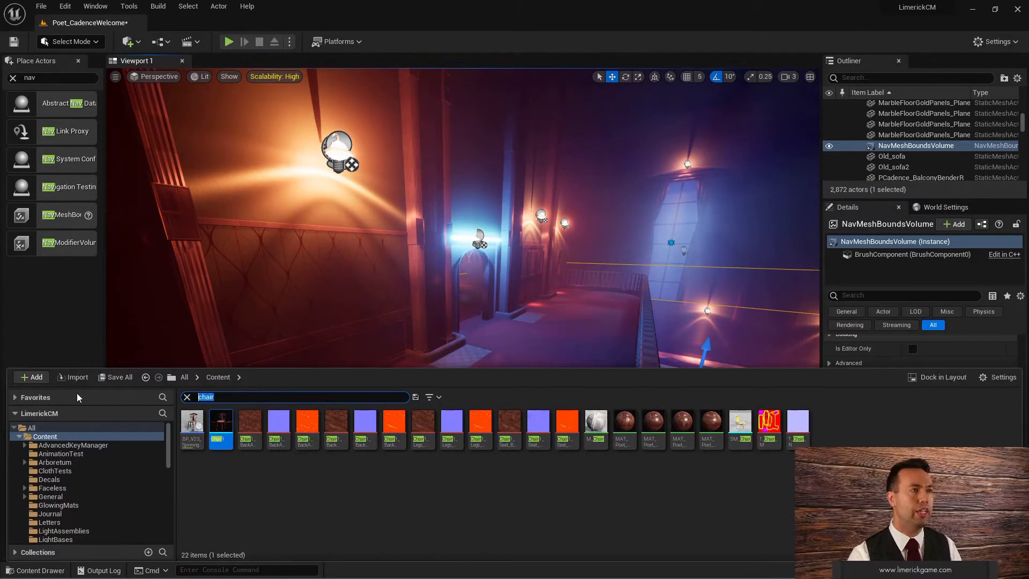
click(186, 396)
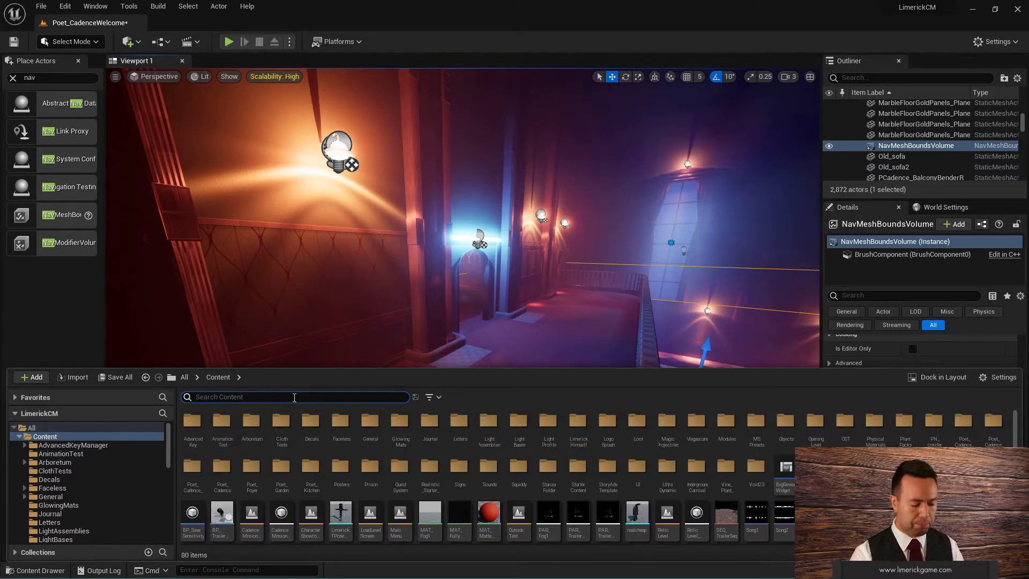
text(chair)
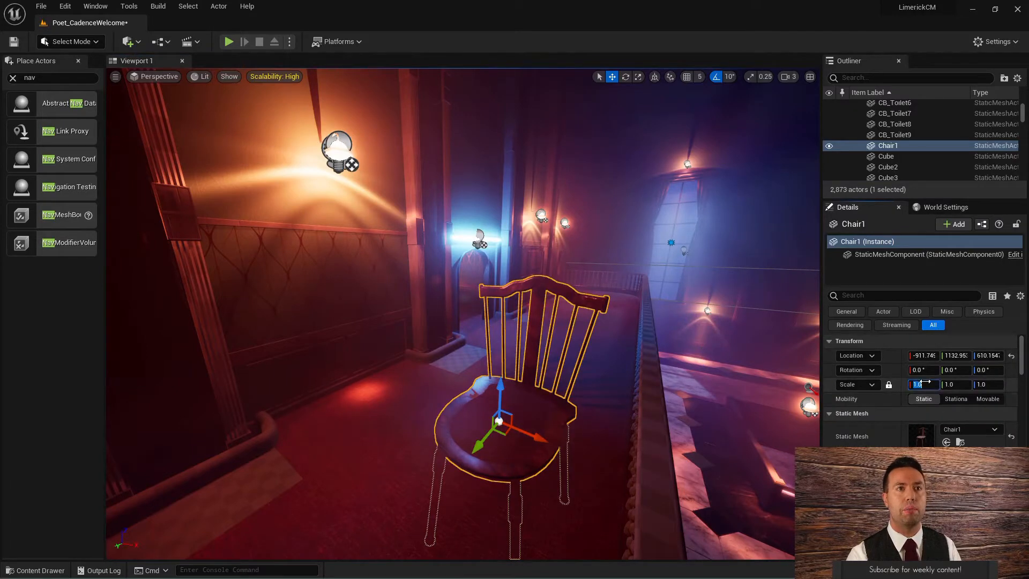
text(0.4)
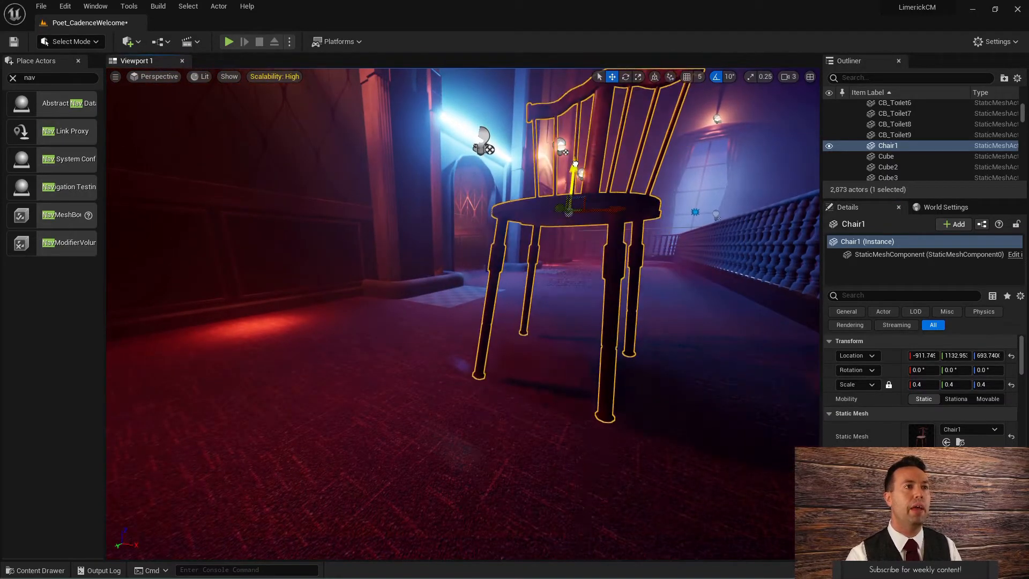
drag(573, 170, 578, 183)
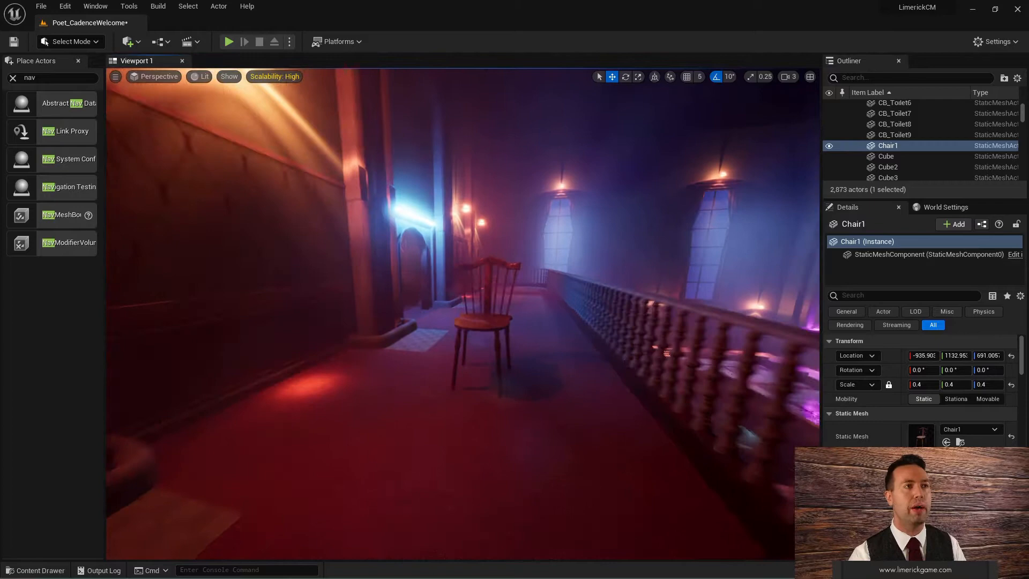
Orbit across the balcony to view the green nav mesh and the gap around the chair
drag(459, 296, 578, 381)
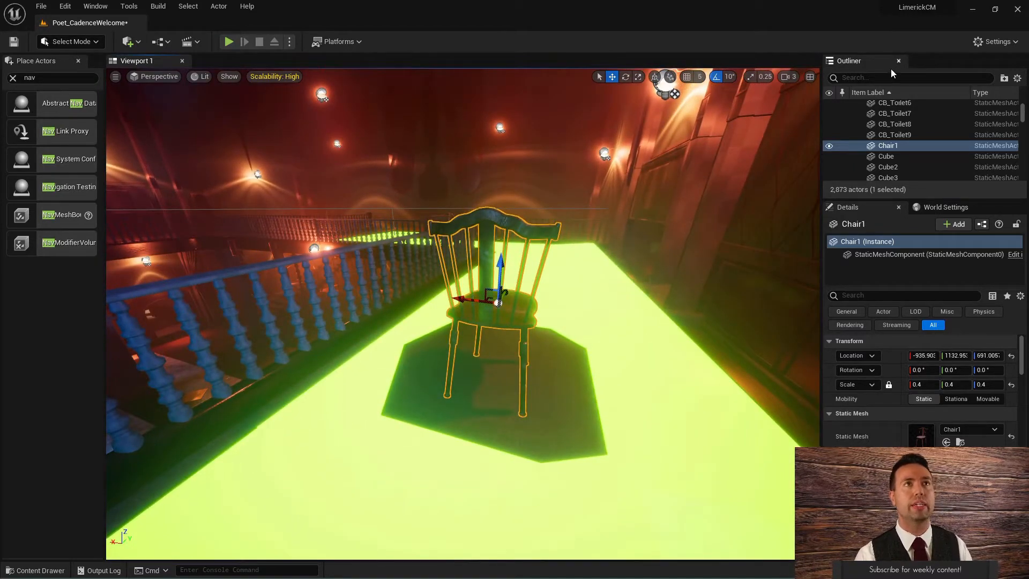
Select RecastNavMesh-Default in the Outliner and set Generation Cell Size to 5.0
click(906, 77)
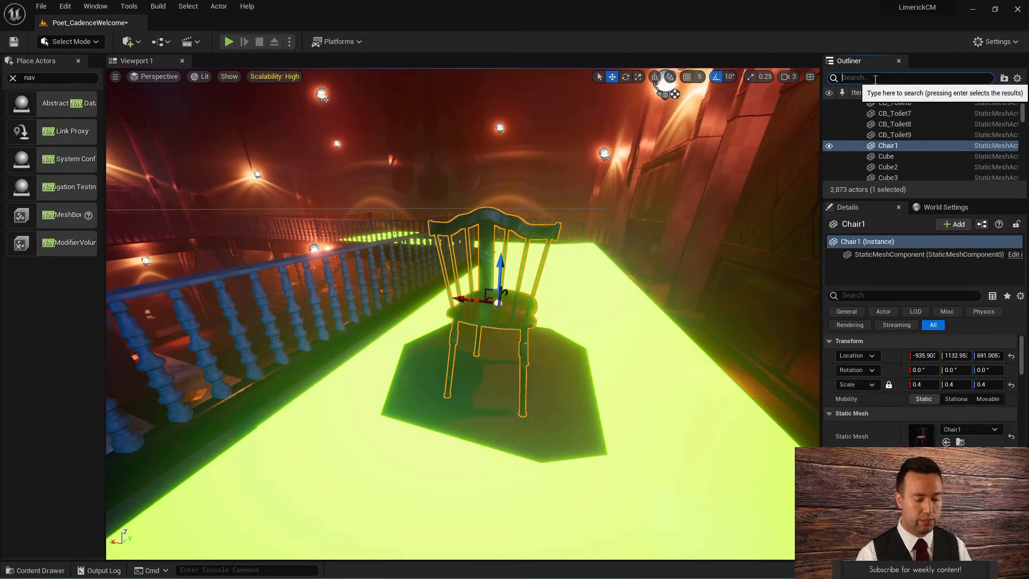
text(nav)
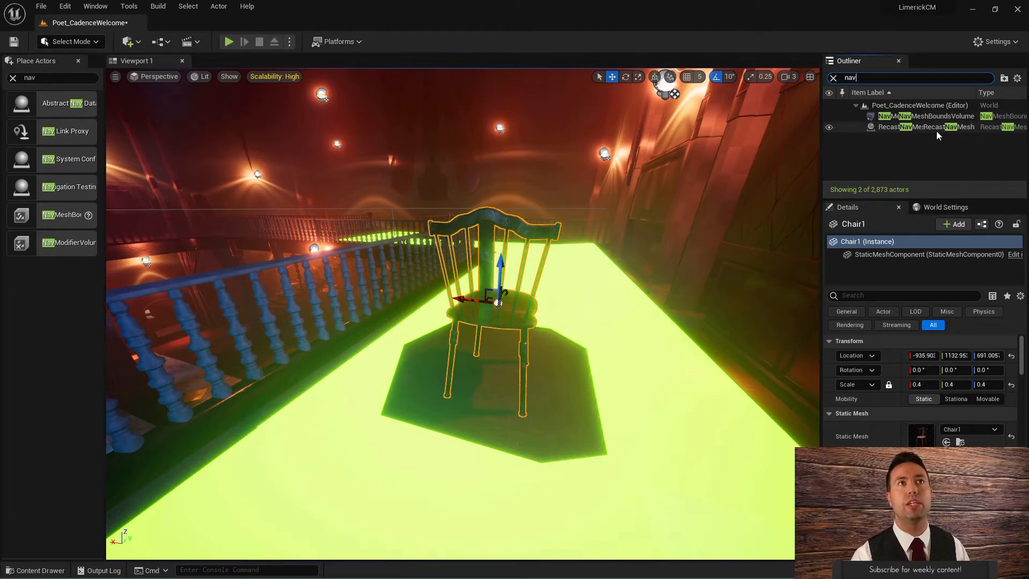
click(926, 127)
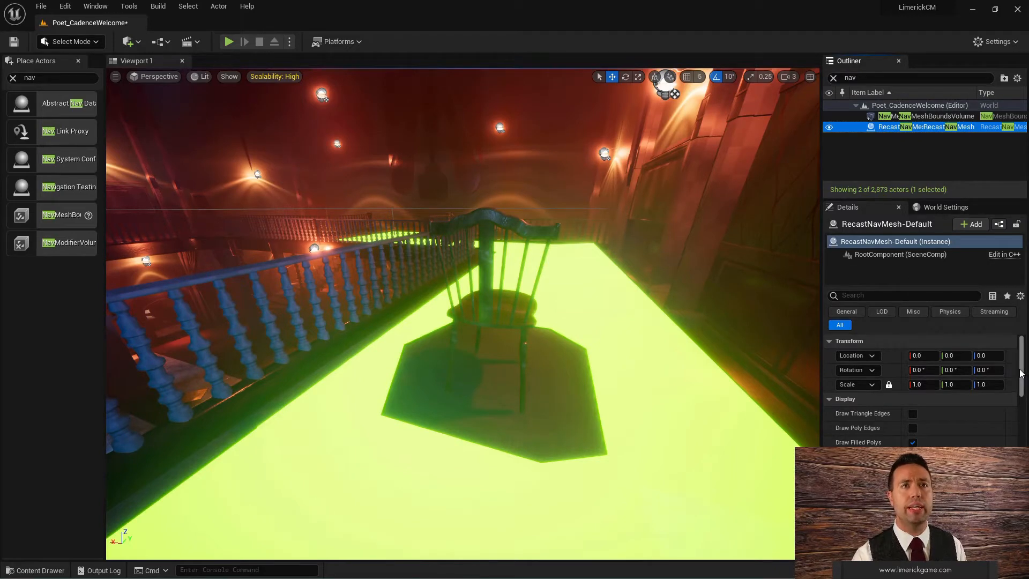
scroll(down, 3)
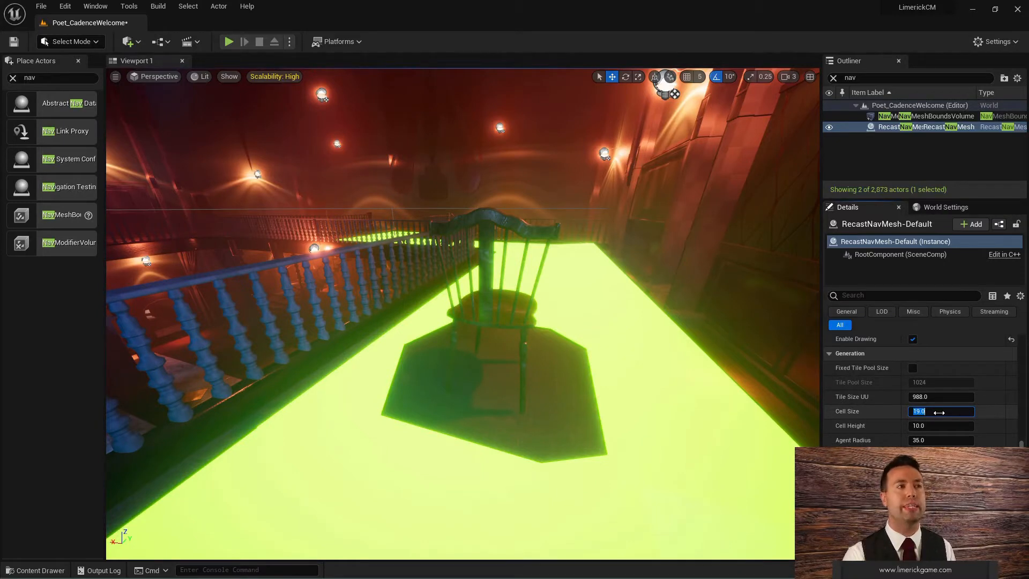
mouse_move(636, 355)
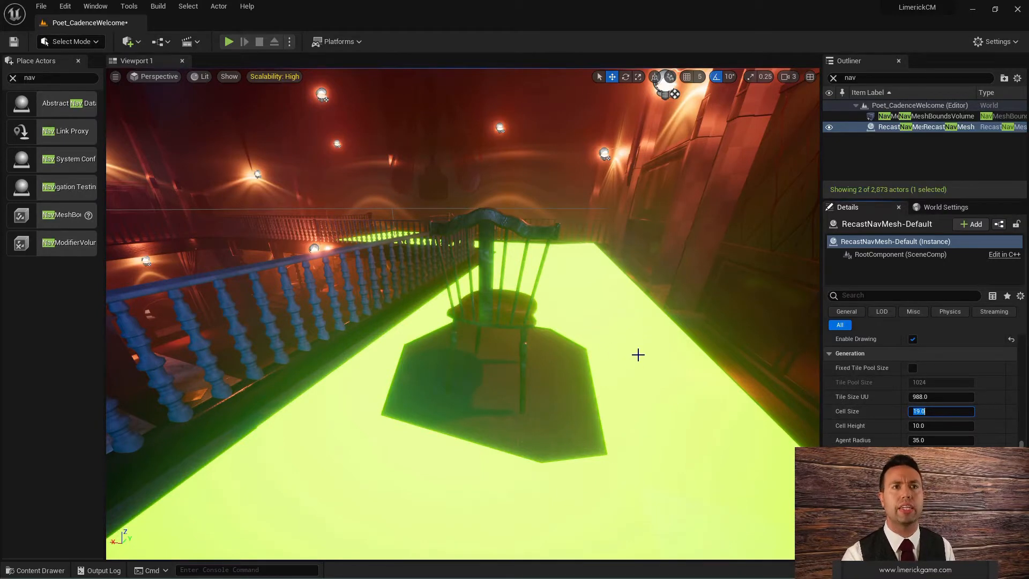
text(5.0)
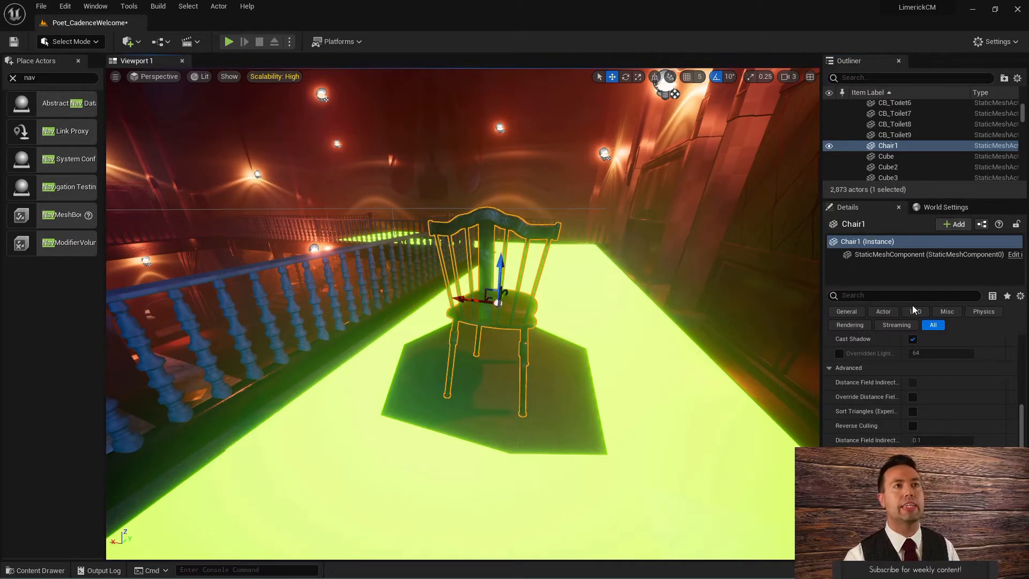
Filter Chair1's Details for 'navigat' and untick Can Ever Affect Navigation
click(905, 296)
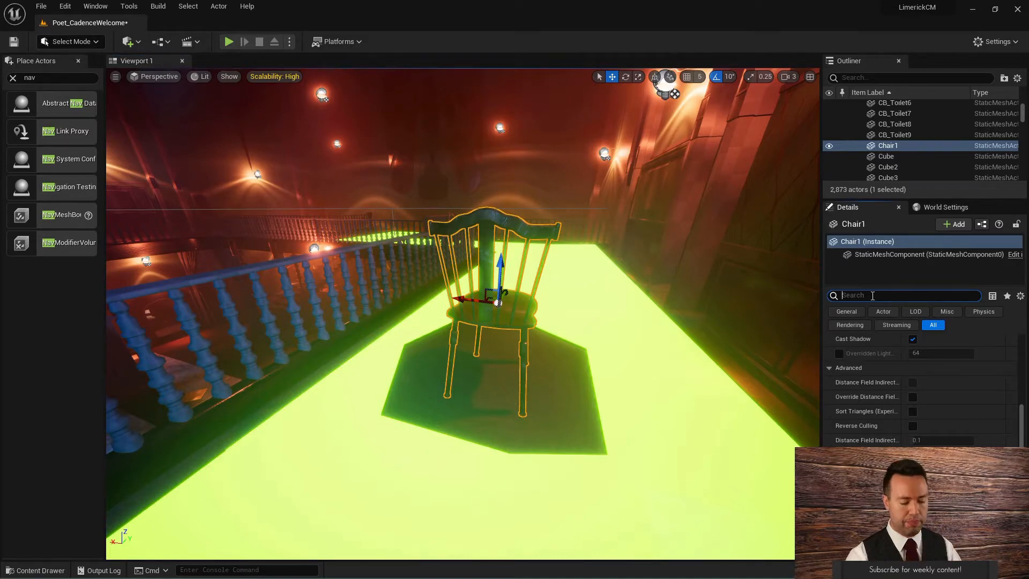
text(navigat)
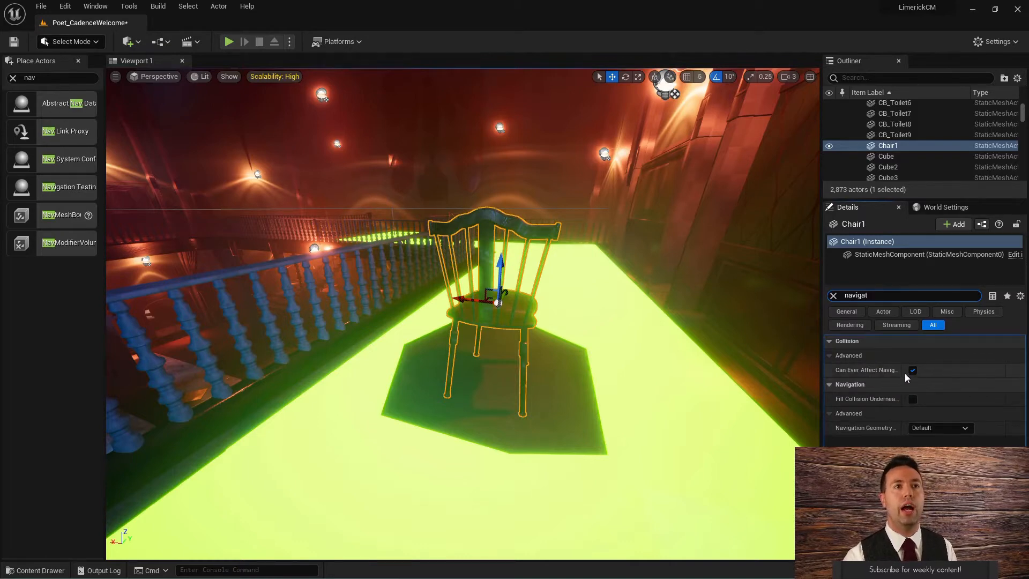
click(912, 371)
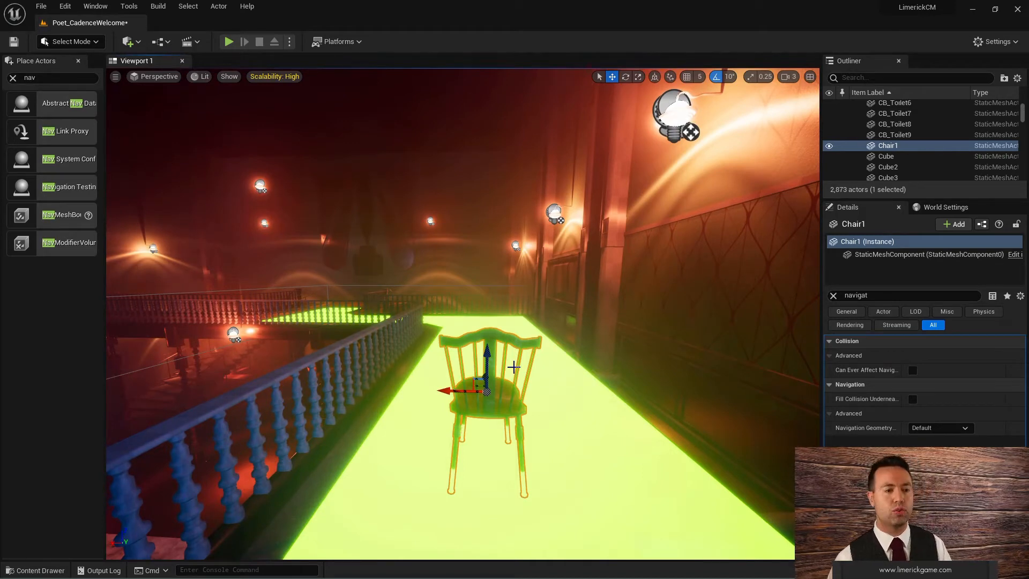
mouse_move(530, 399)
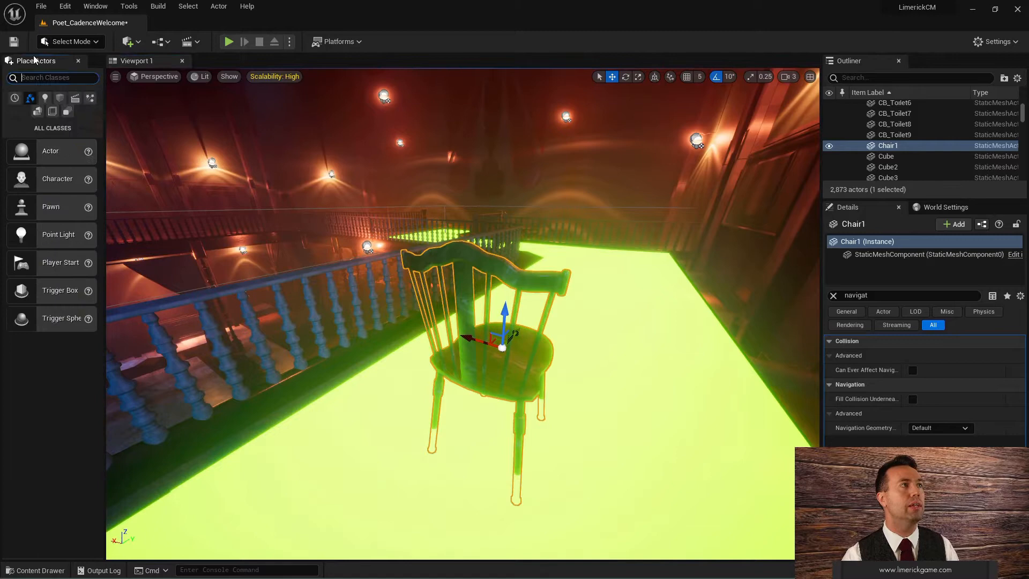
Drop a NavModifierVolume from Place Actors and scale it to about 0.24, 0.17, 1.0
text(nav)
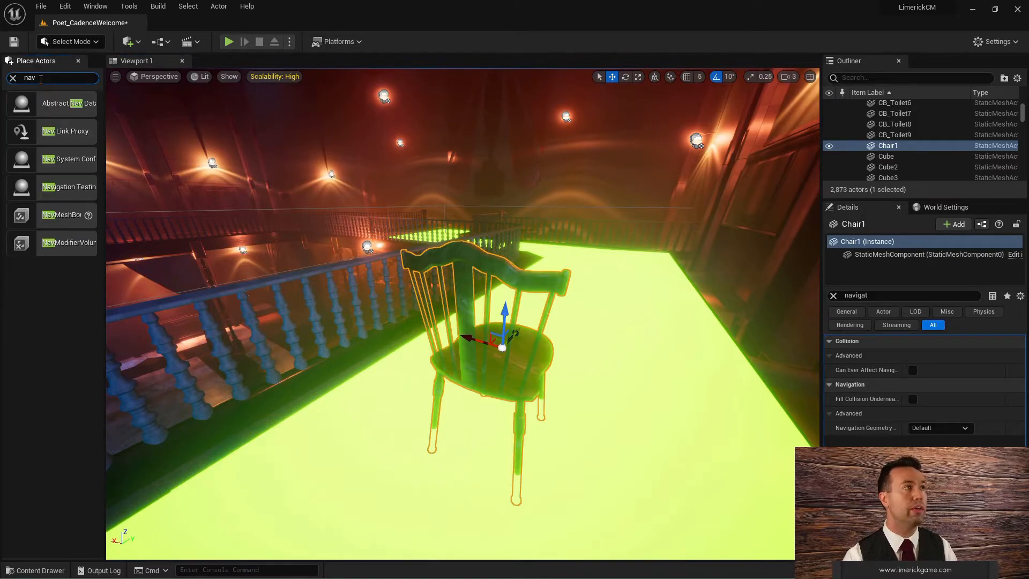
mouse_move(65, 246)
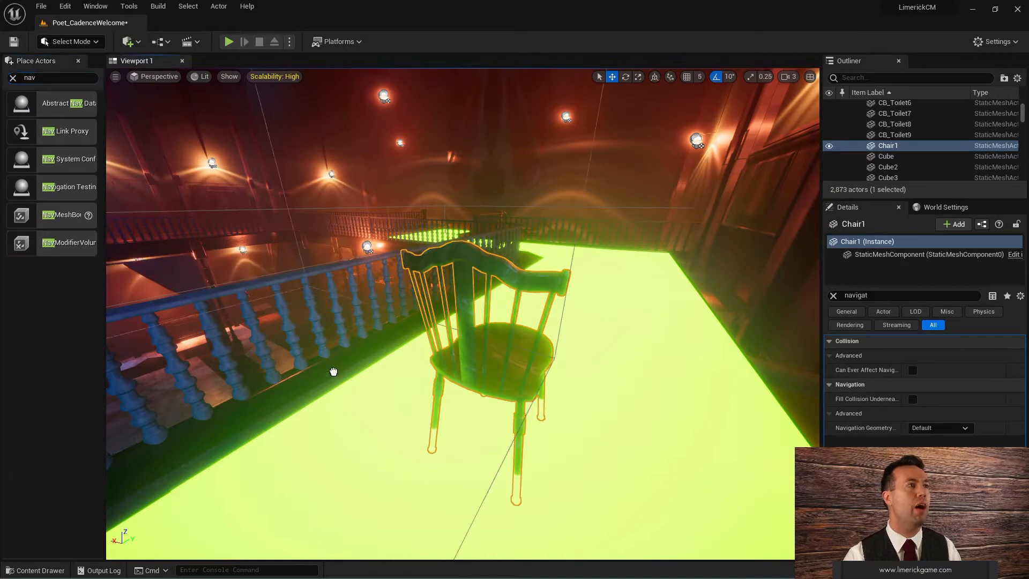
click(909, 145)
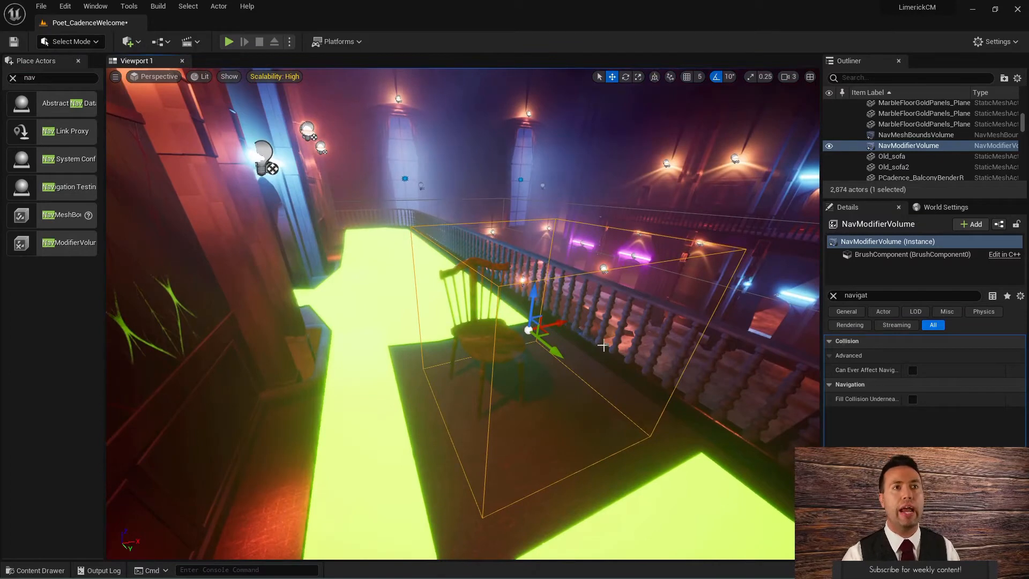
click(833, 295)
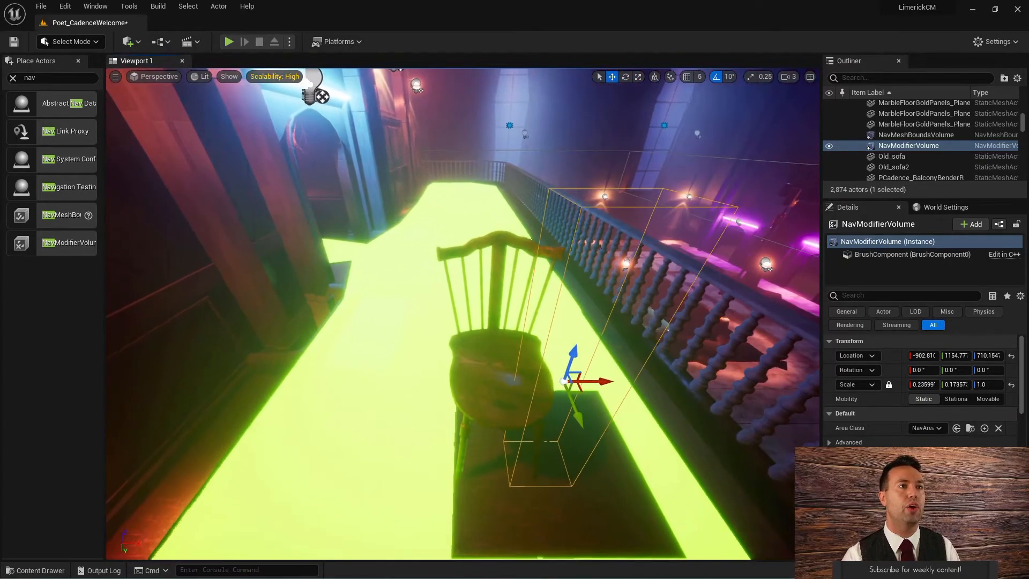
Drag the NavModifierVolume over the chair with the move gizmo until it encloses it
drag(574, 365, 558, 348)
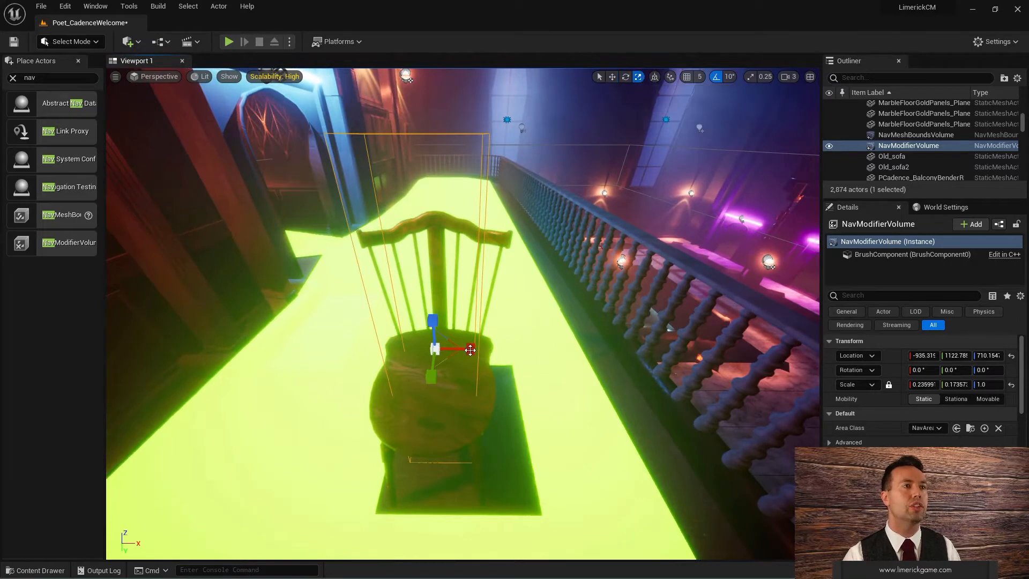
drag(470, 348, 469, 348)
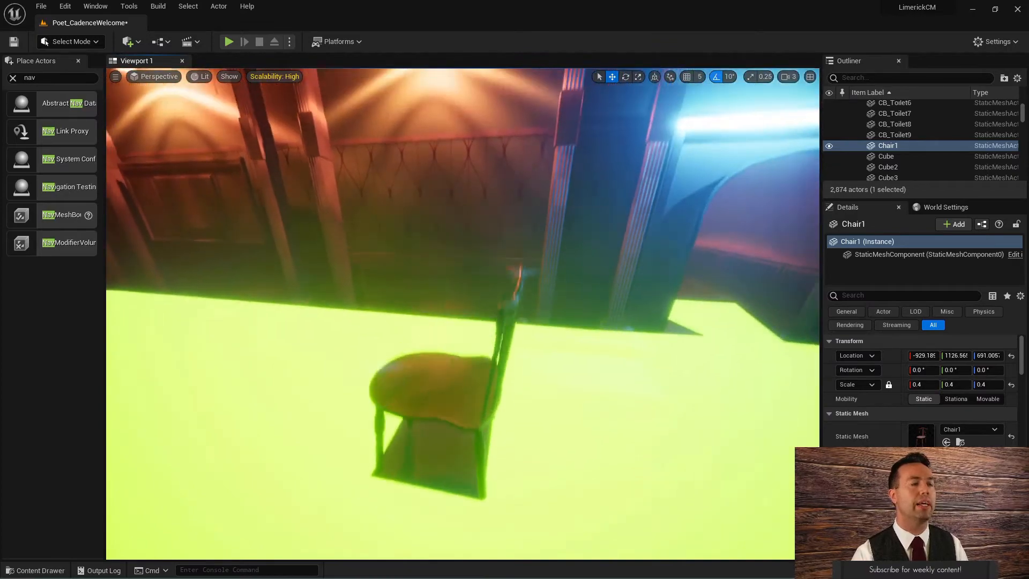
Orbit around Chair1, then delete it together with the NavModifierVolume
drag(448, 315, 634, 371)
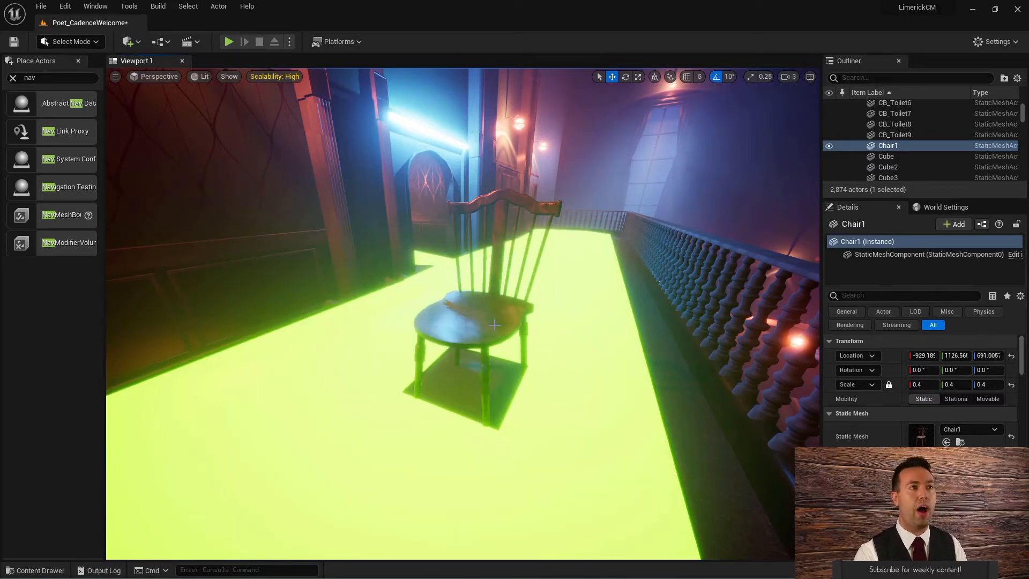
key(Delete)
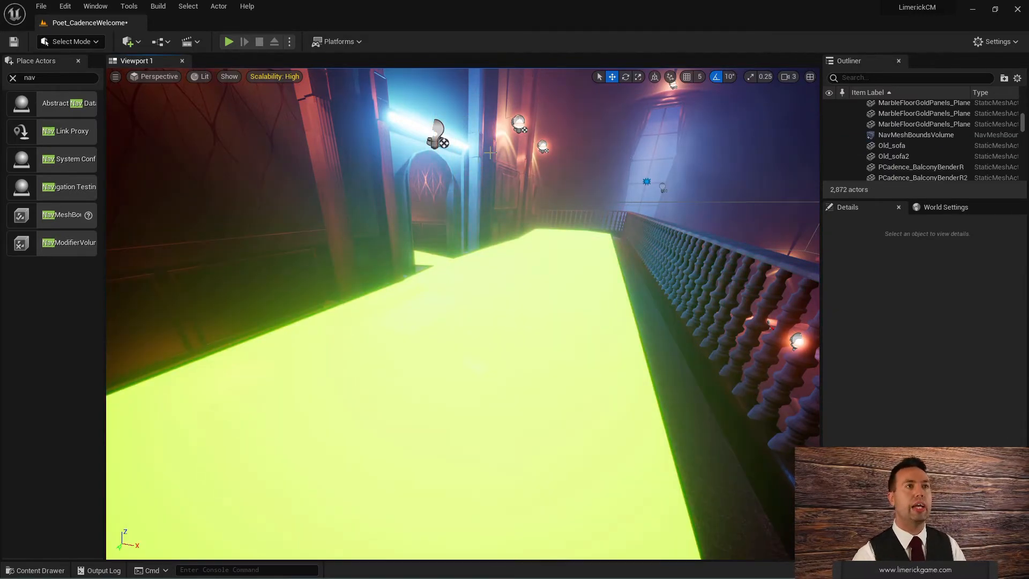
Search the Content Drawer for 'power' and drag the power hiding box onto the floor
click(912, 77)
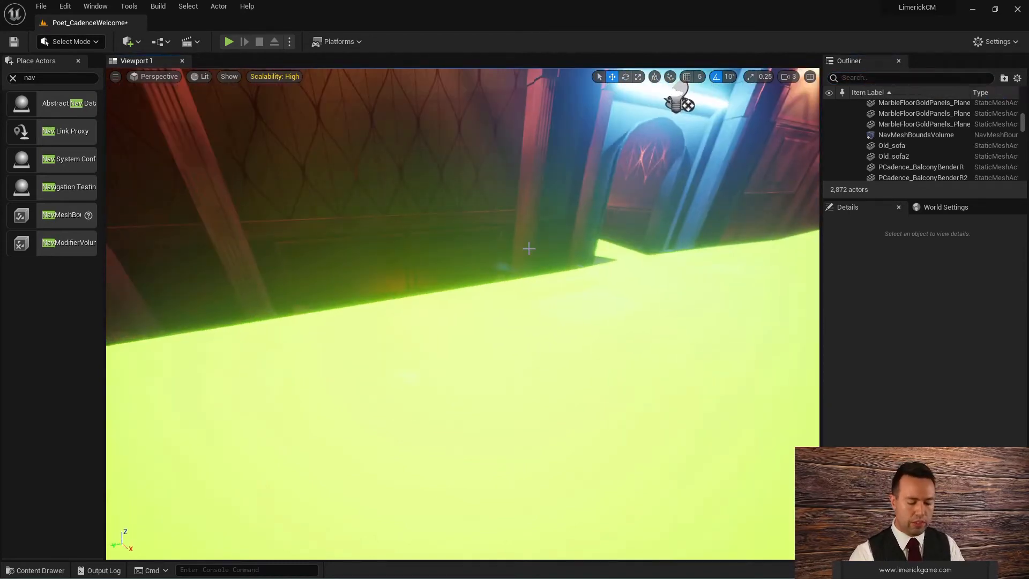
click(37, 570)
text(p)
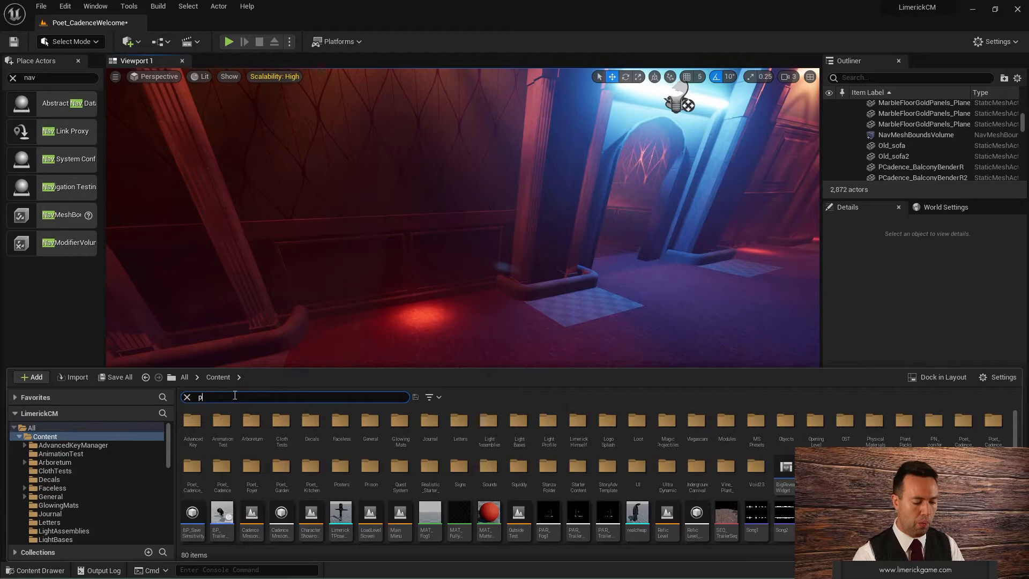
text(ower)
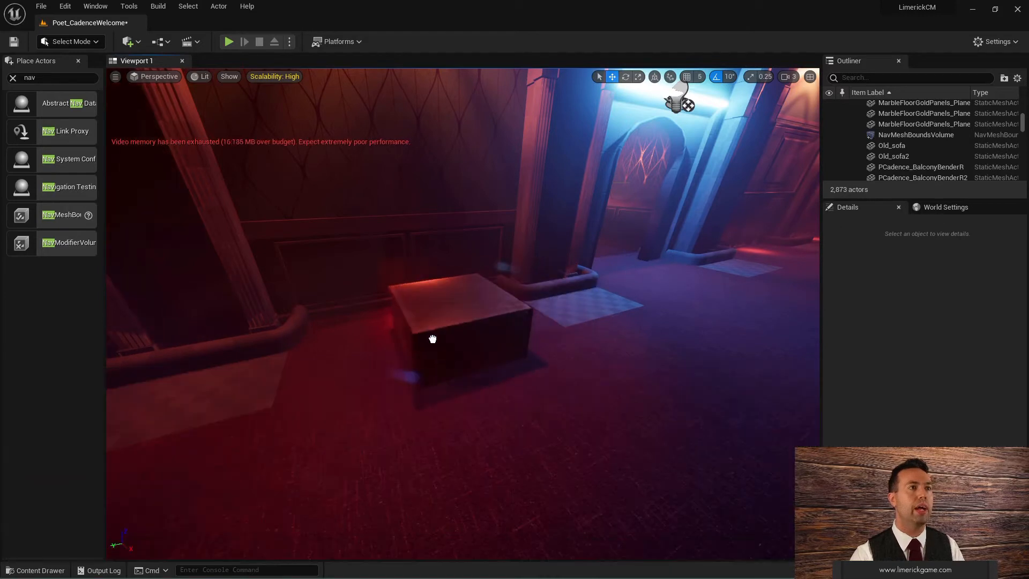
Place PKit_PowerHidingBoxV2 against the balcony wall and orbit to inspect the nav mesh around it
click(433, 328)
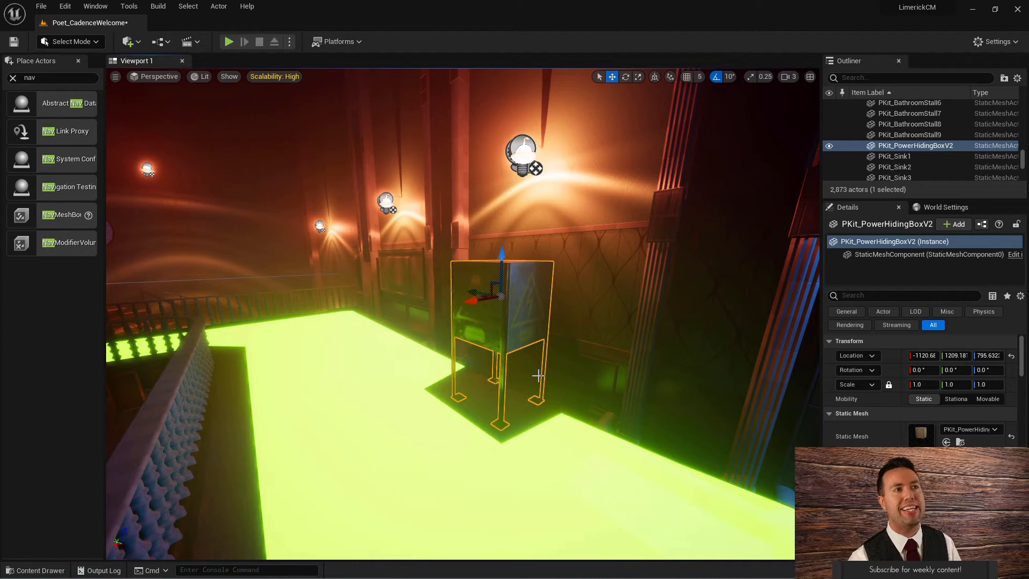
mouse_move(523, 412)
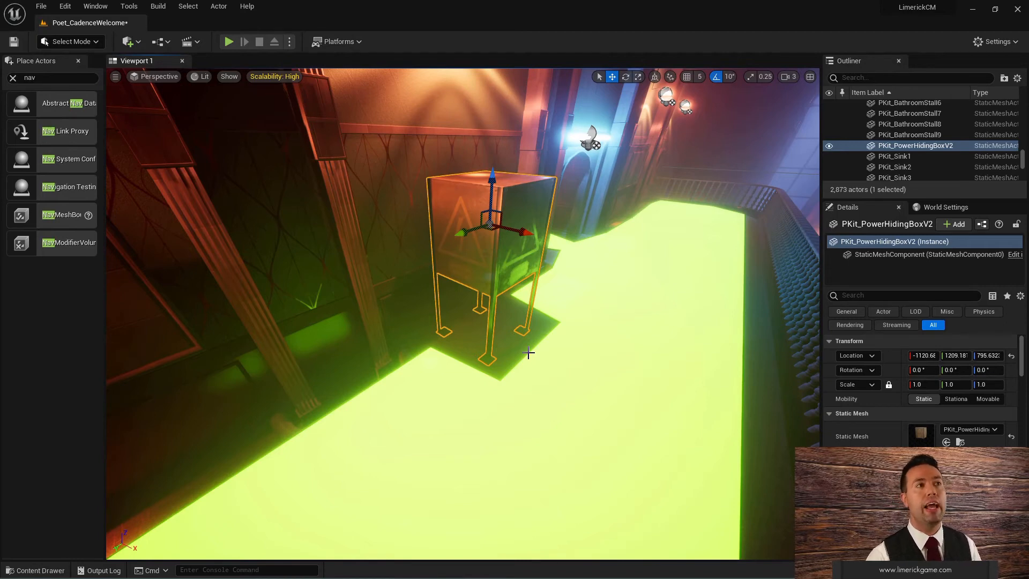
mouse_move(564, 337)
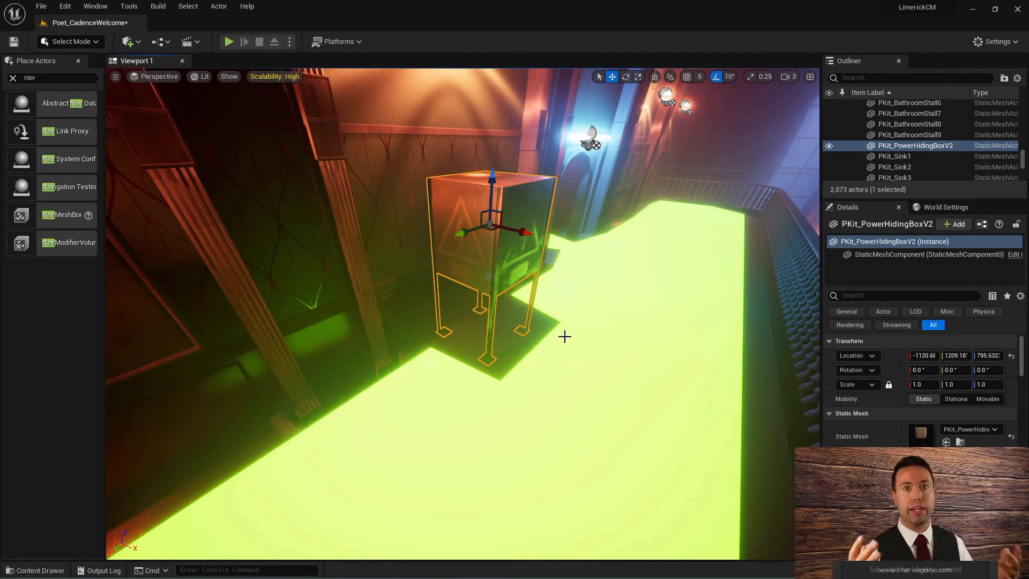
drag(564, 337, 512, 262)
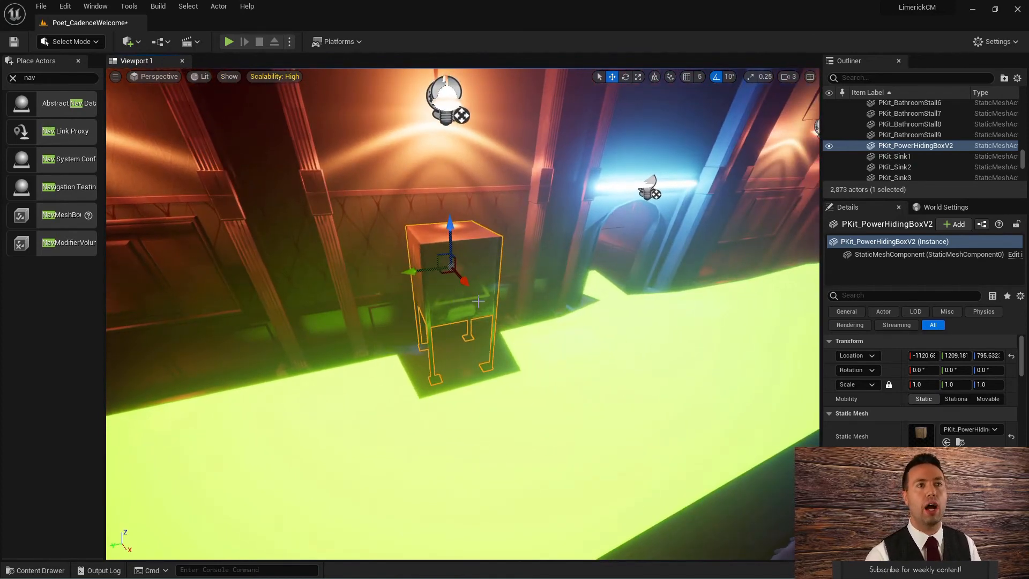
Filter the box's details for 'naviga' and untick Can Ever Affect Navigation on PKit_PowerHidingBoxV2
click(906, 295)
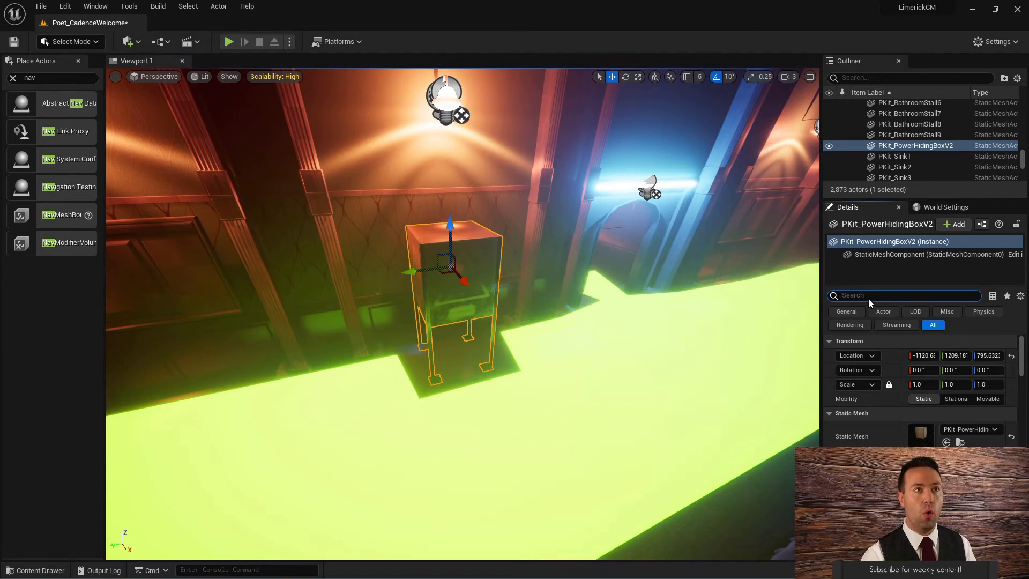
text(naviga)
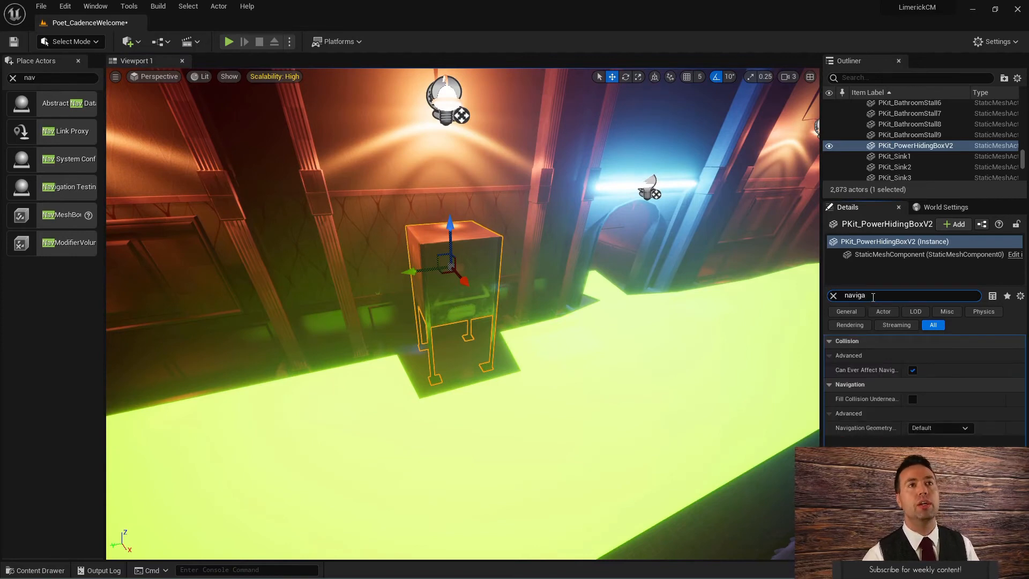
click(912, 369)
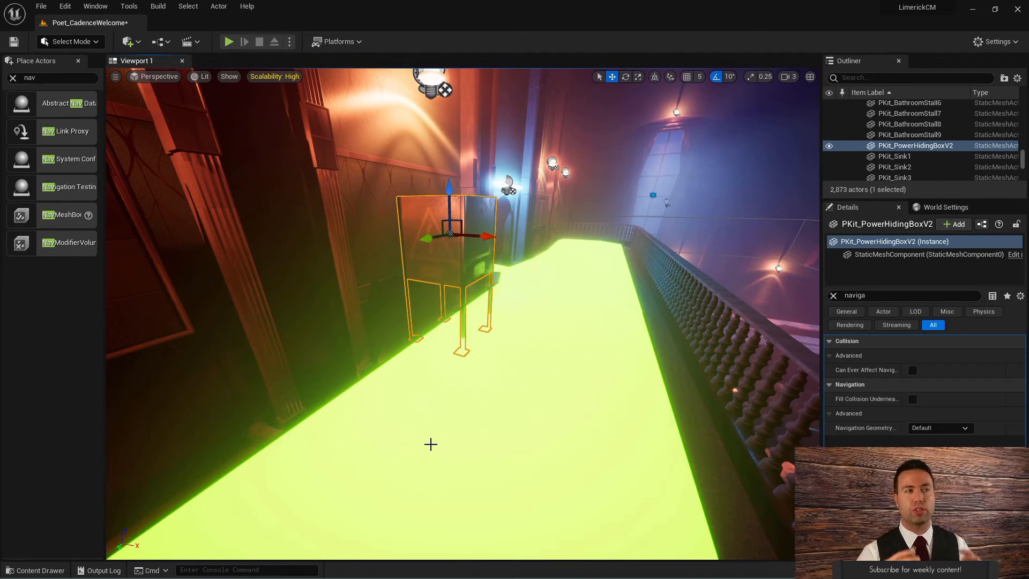
mouse_move(539, 289)
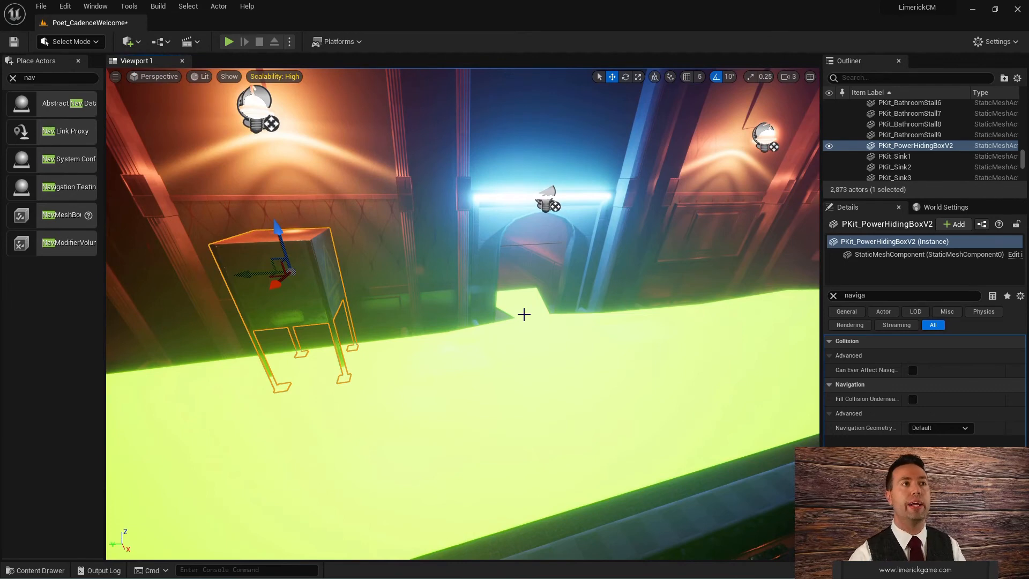
mouse_move(523, 334)
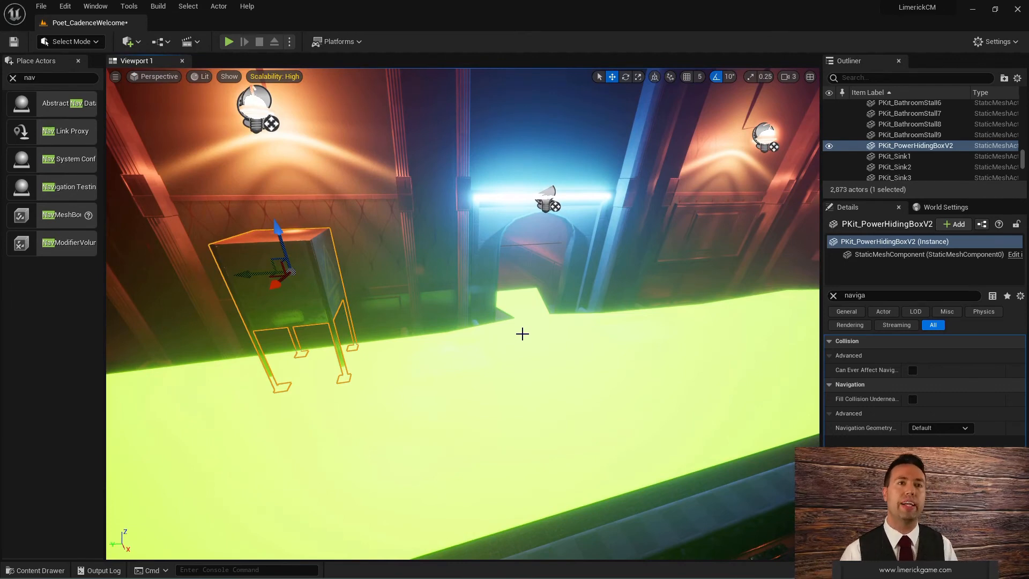